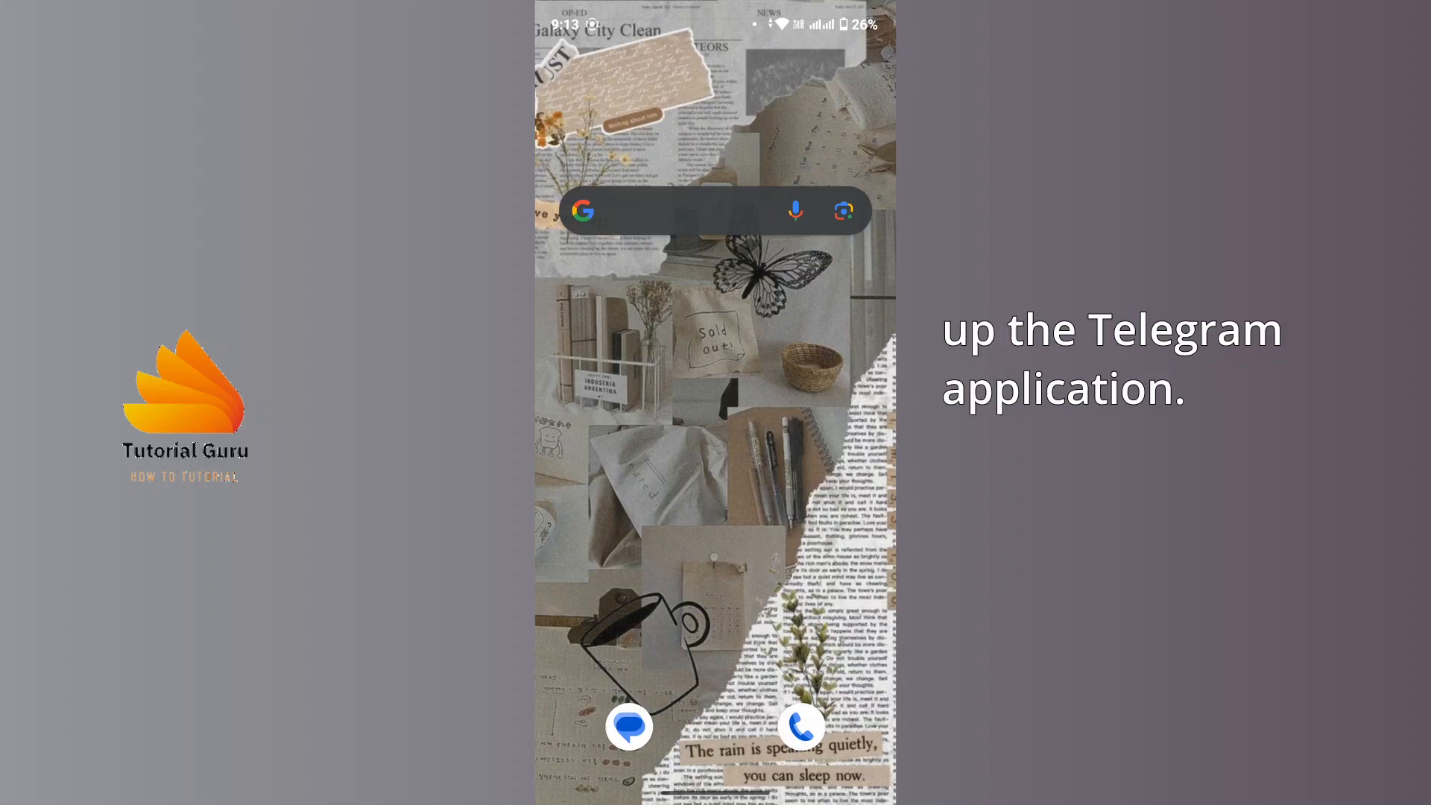
- Search the launcher for 'Tele' so Telegram appears at the top of the results
{"action": "type", "text": "Tele"}
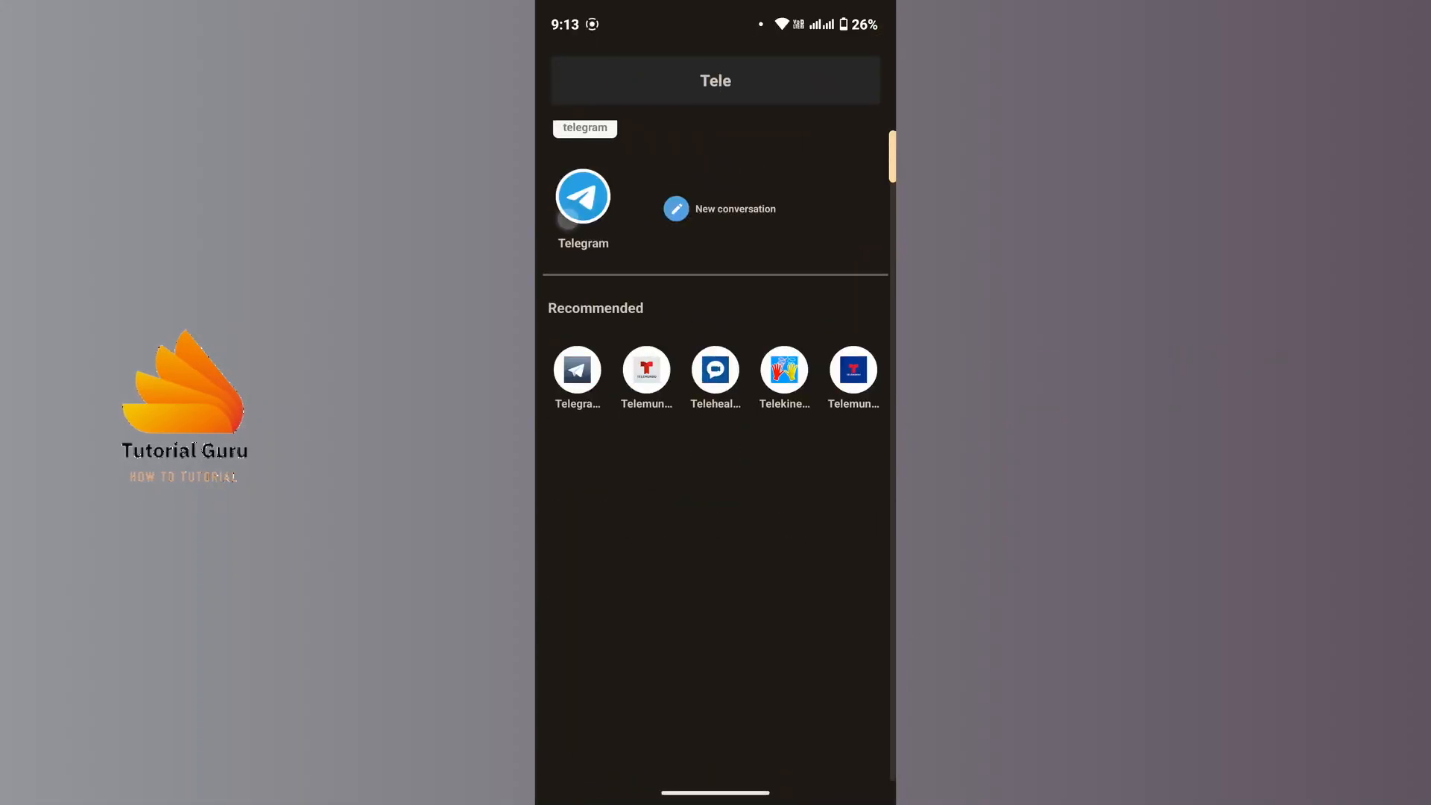
- Launch Telegram and enter the conversation with Anjila from the chat list
{"action": "left_click", "coordinate": [582, 197]}
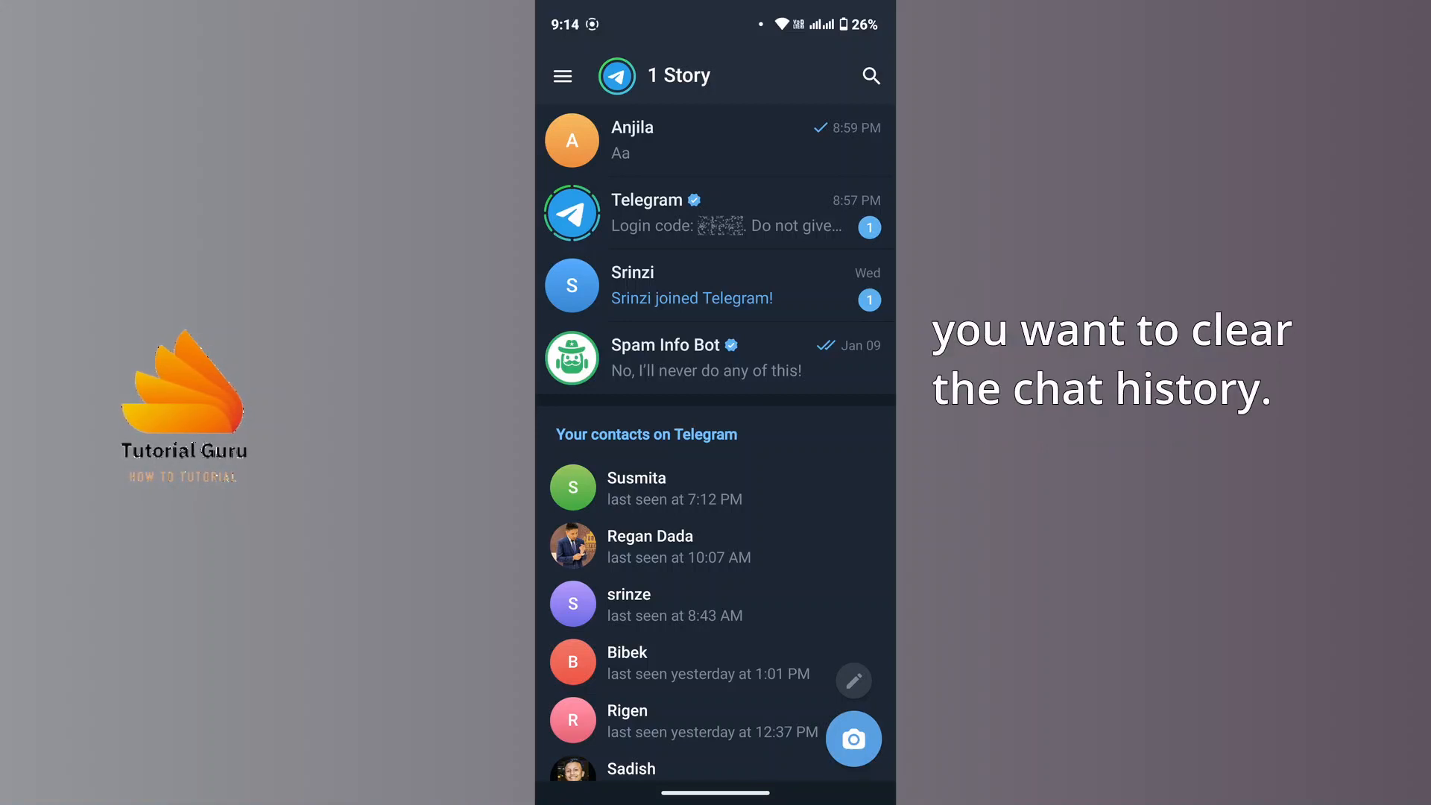
{"action": "left_click", "coordinate": [745, 149]}
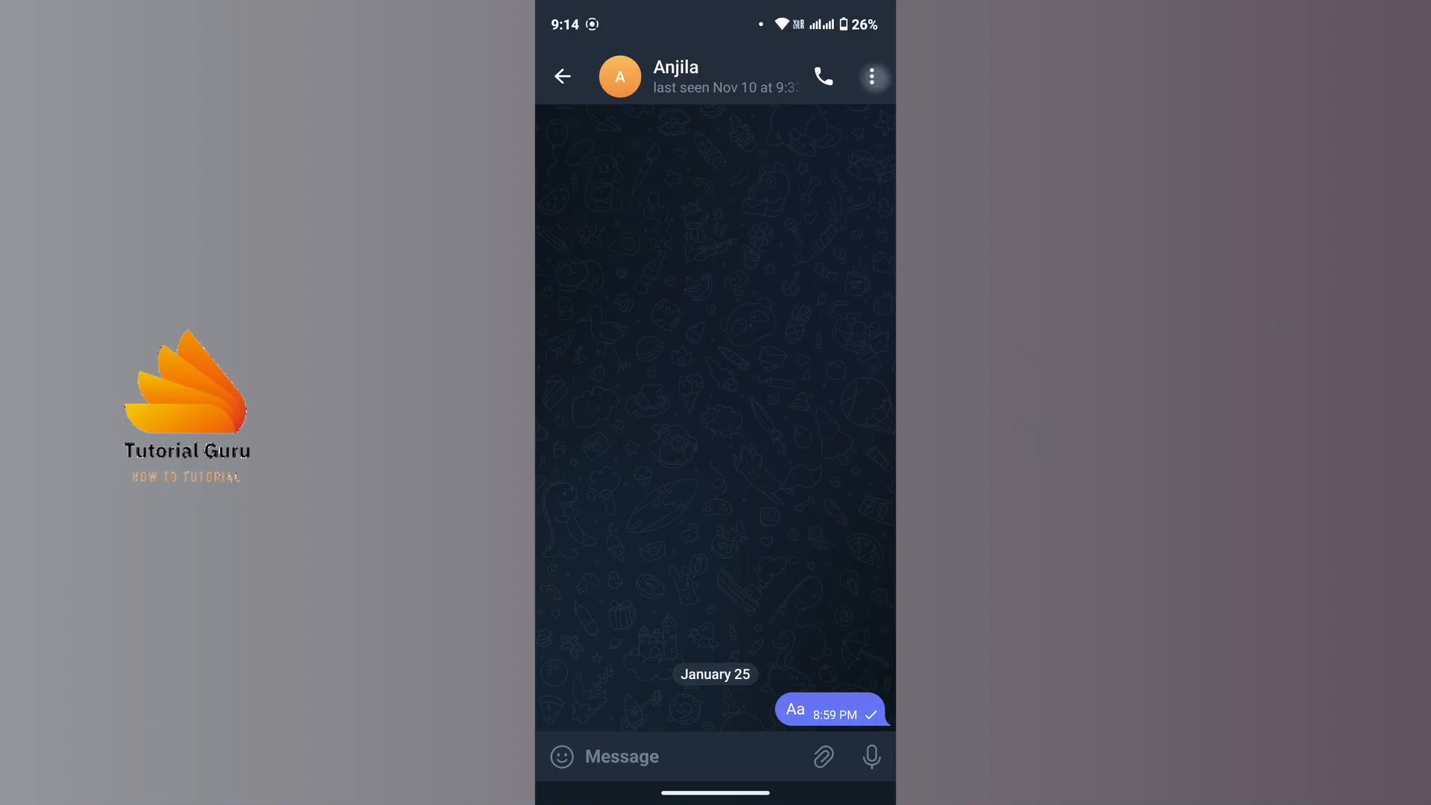
- Choose Clear History from the chat's three-dot menu, bringing up the confirmation prompt
{"action": "left_click", "coordinate": [869, 76]}
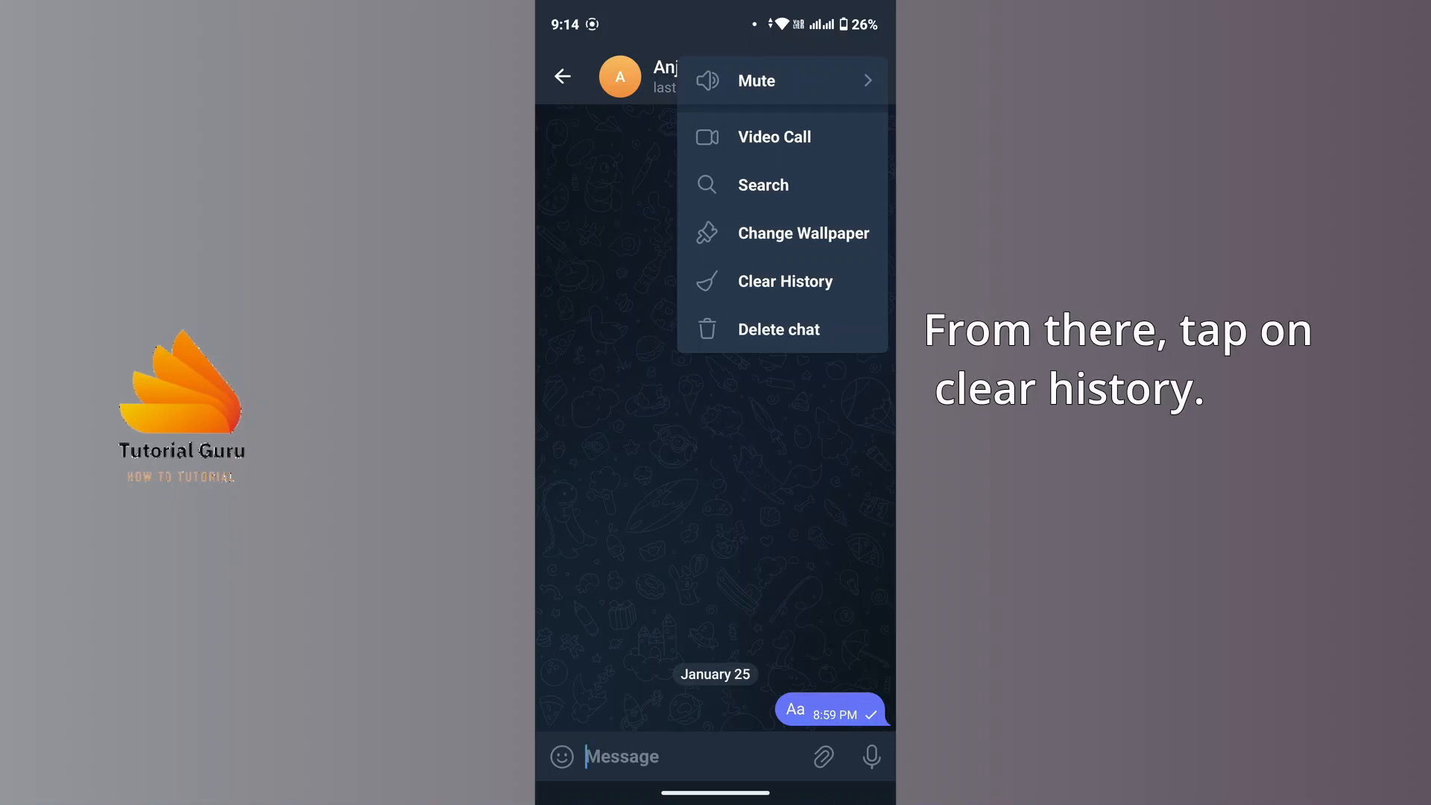
{"action": "left_click", "coordinate": [784, 281]}
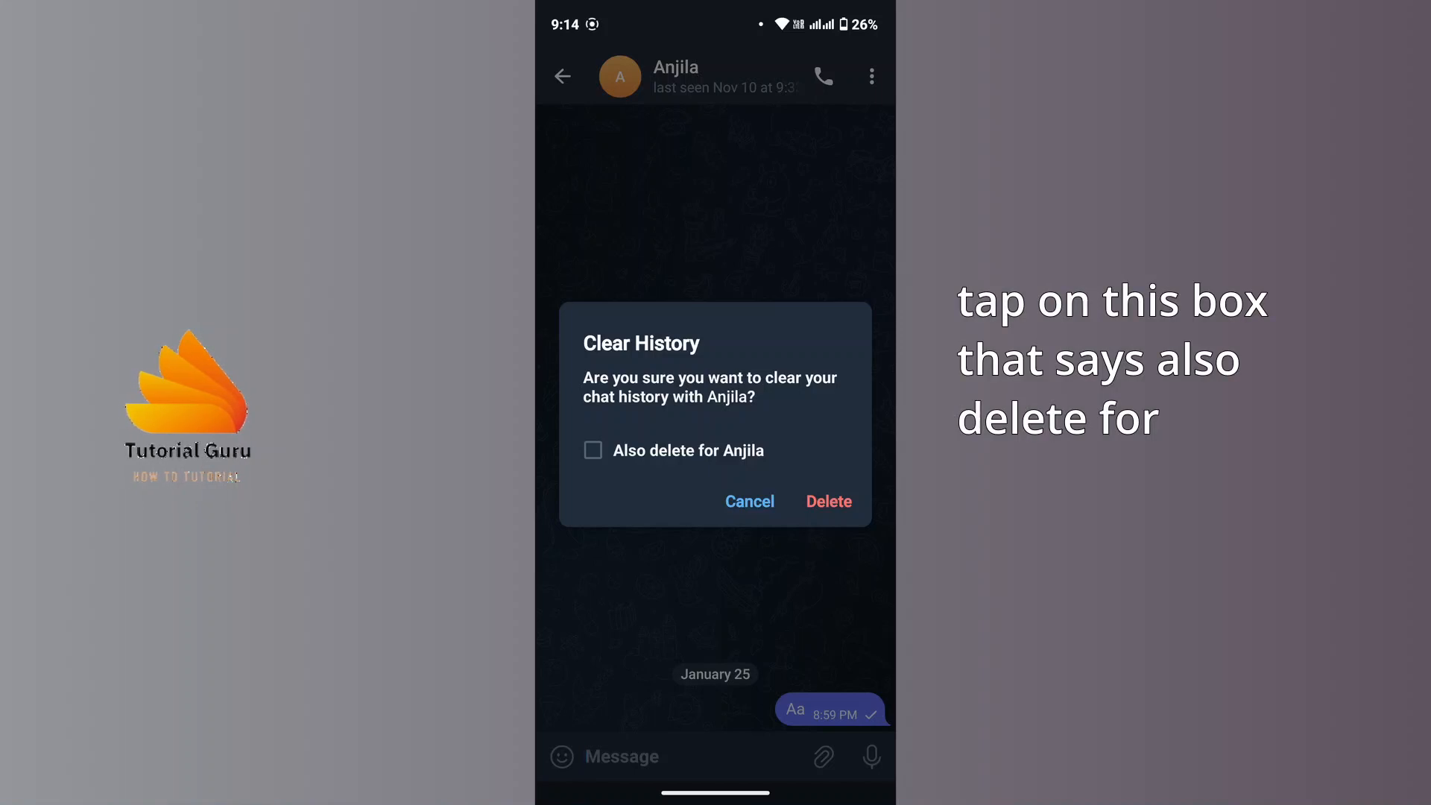
- Tick 'Also delete for Anjila' and confirm, leaving the 'History cleared' notice
{"action": "left_click", "coordinate": [592, 450]}
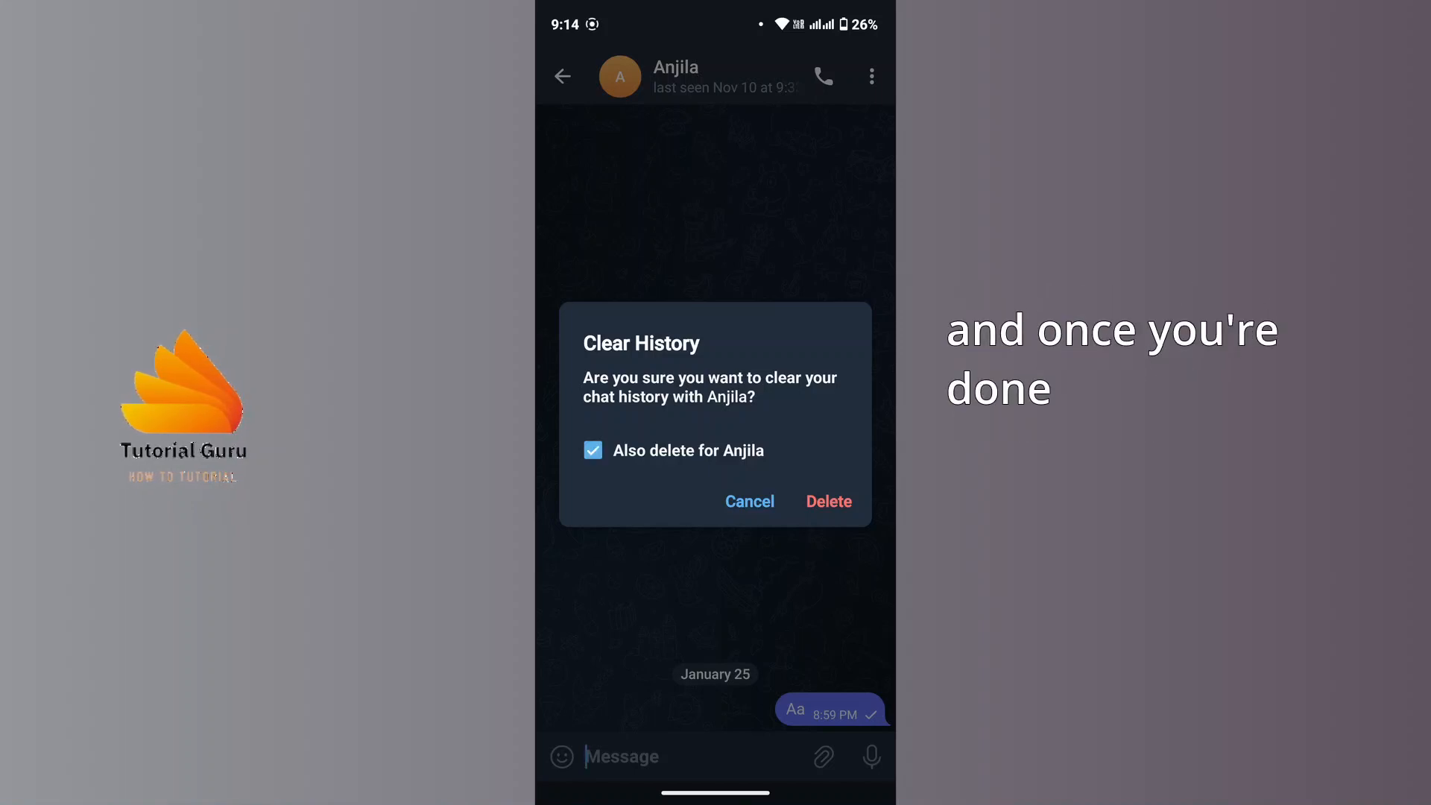
{"action": "left_click", "coordinate": [827, 501]}
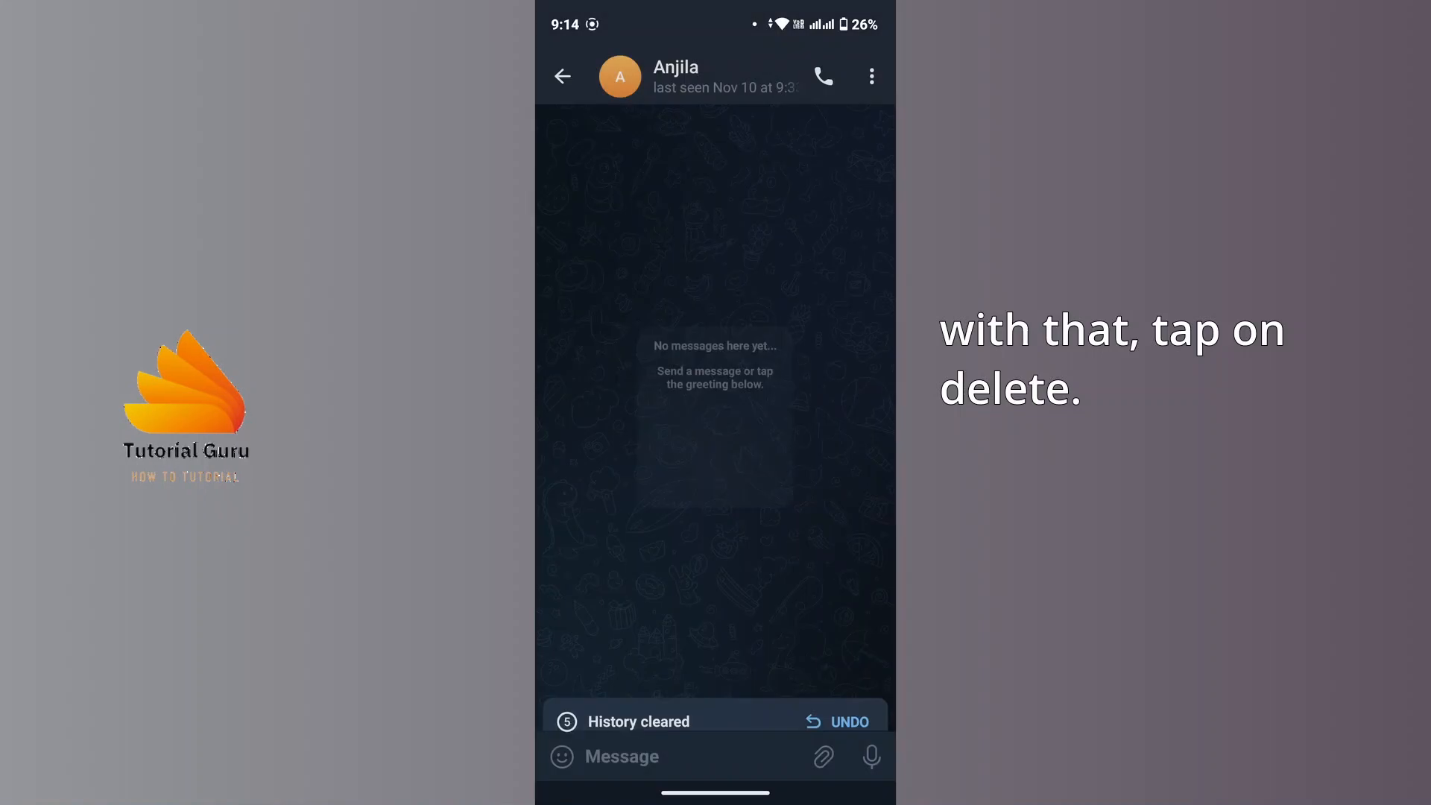